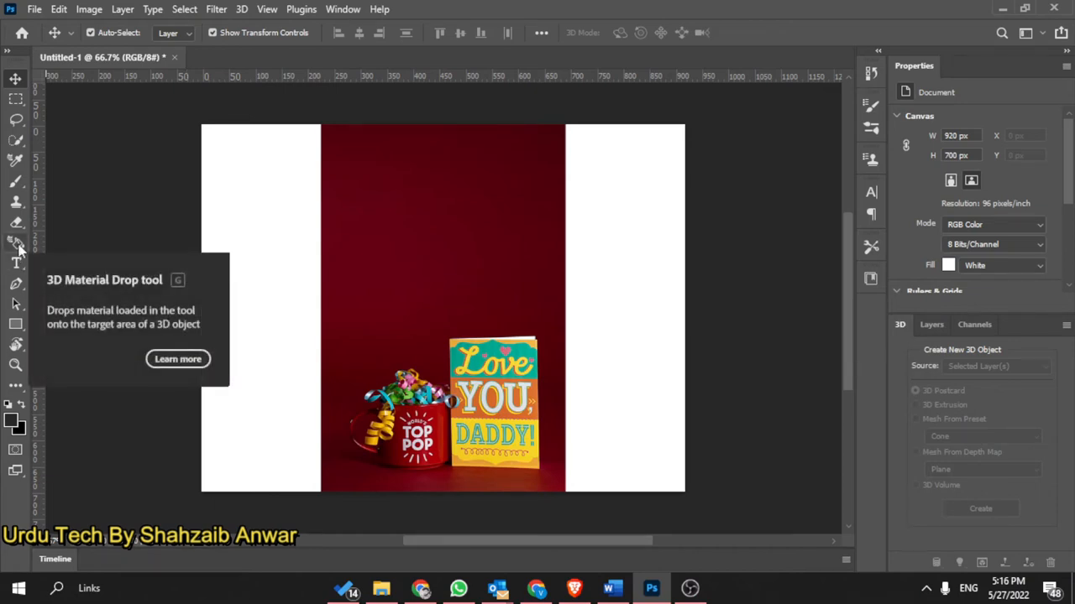
Dismiss the leftover dialog, close Photoshop and relaunch it to the Home screen
{"action": "left_click", "coordinate": [17, 242]}
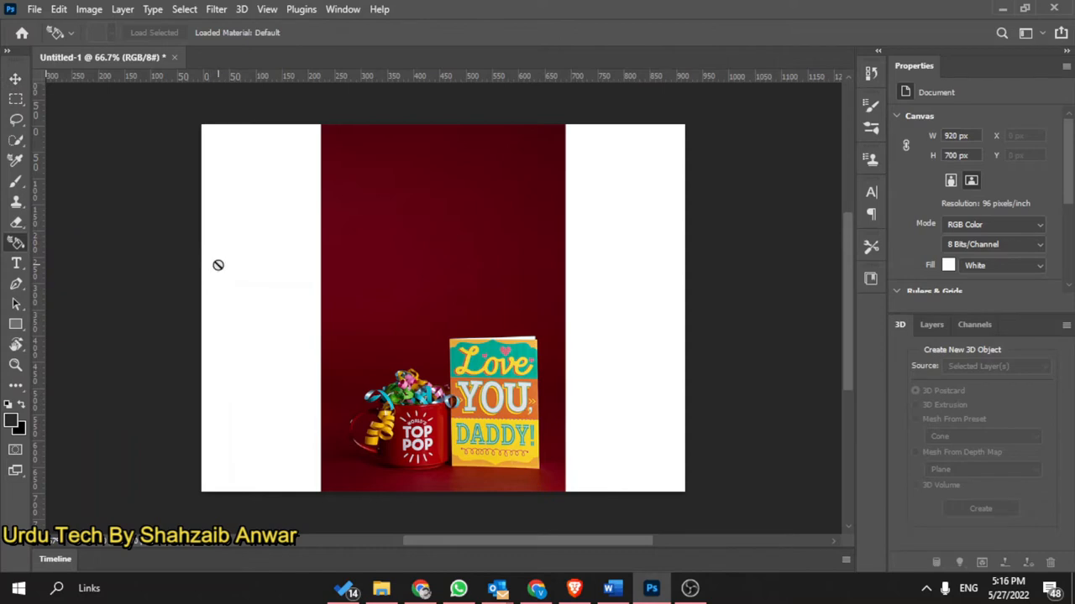
{"action": "mouse_move", "coordinate": [15, 243]}
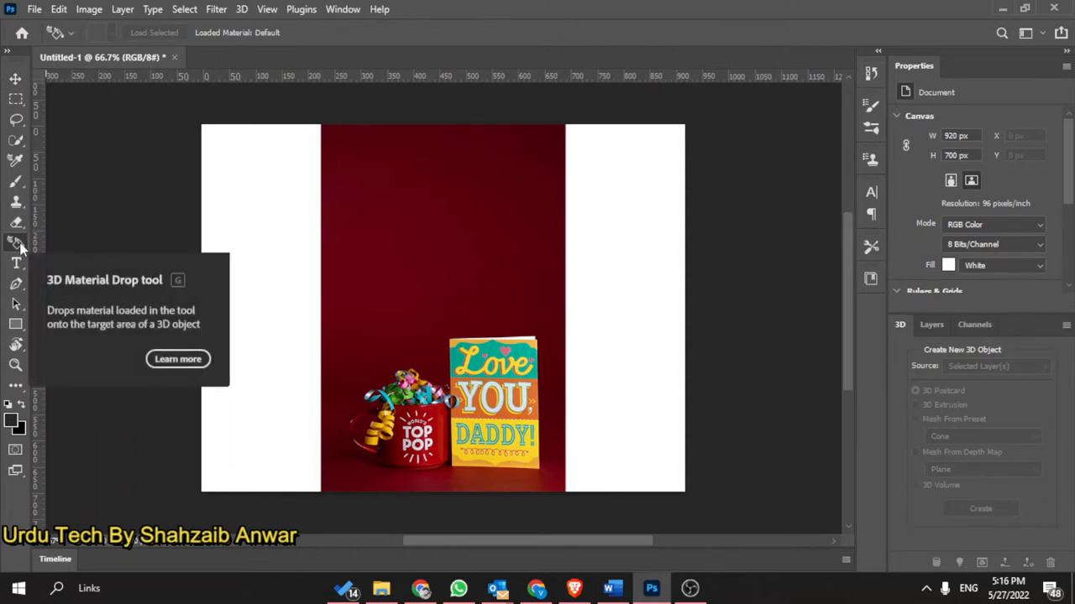
{"action": "mouse_move", "coordinate": [16, 326]}
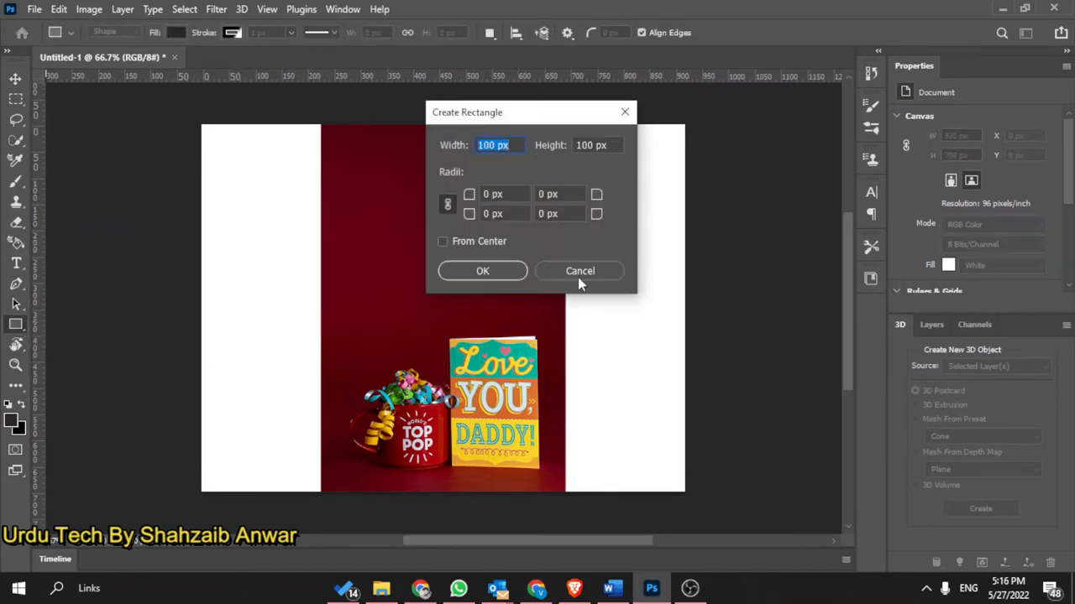
{"action": "left_click", "coordinate": [580, 270]}
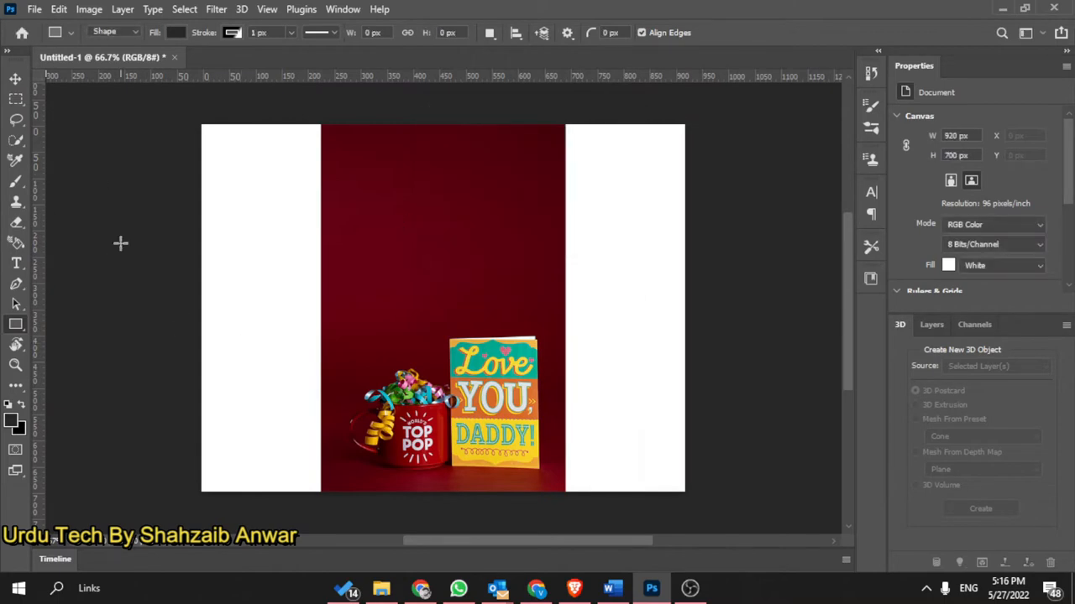
{"action": "mouse_move", "coordinate": [87, 158]}
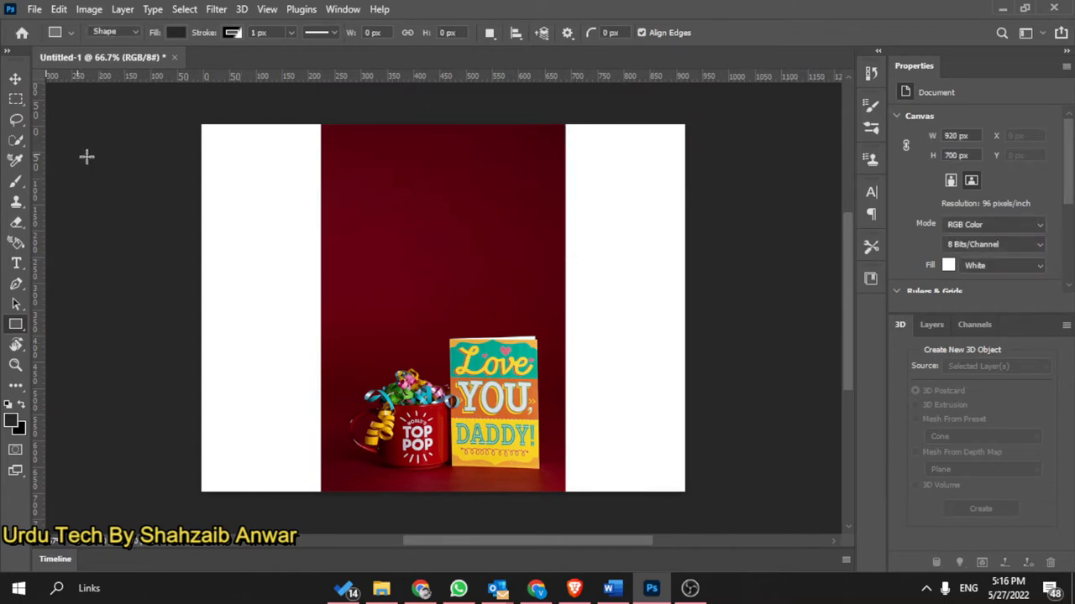
{"action": "left_click", "coordinate": [33, 10]}
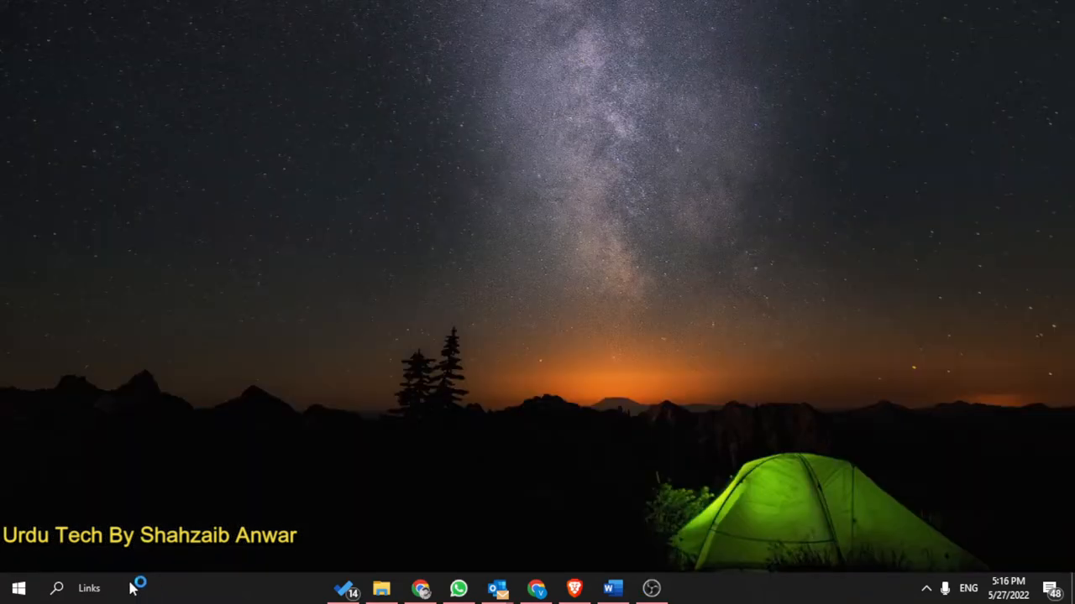
{"action": "left_click", "coordinate": [18, 587]}
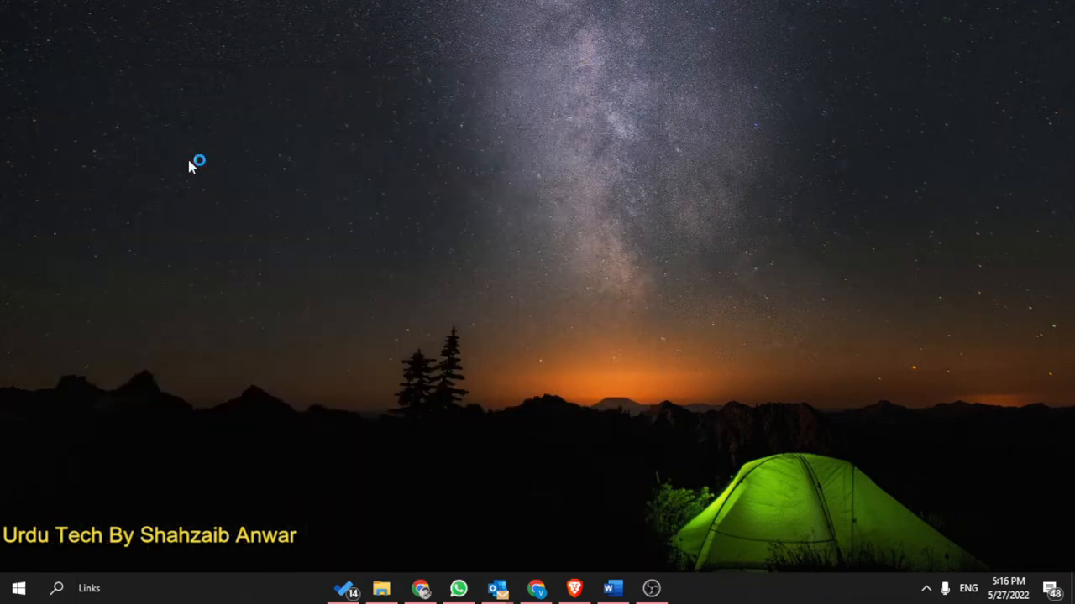
{"action": "left_click", "coordinate": [688, 587]}
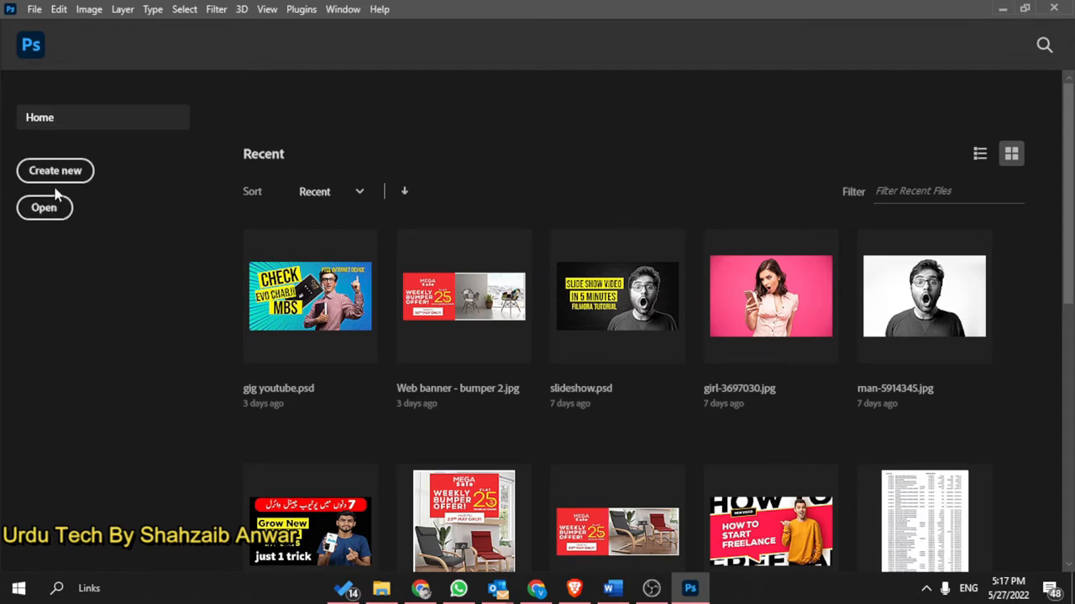
Create a new blank 920 × 700 px document from the Home screen
{"action": "left_click", "coordinate": [53, 171]}
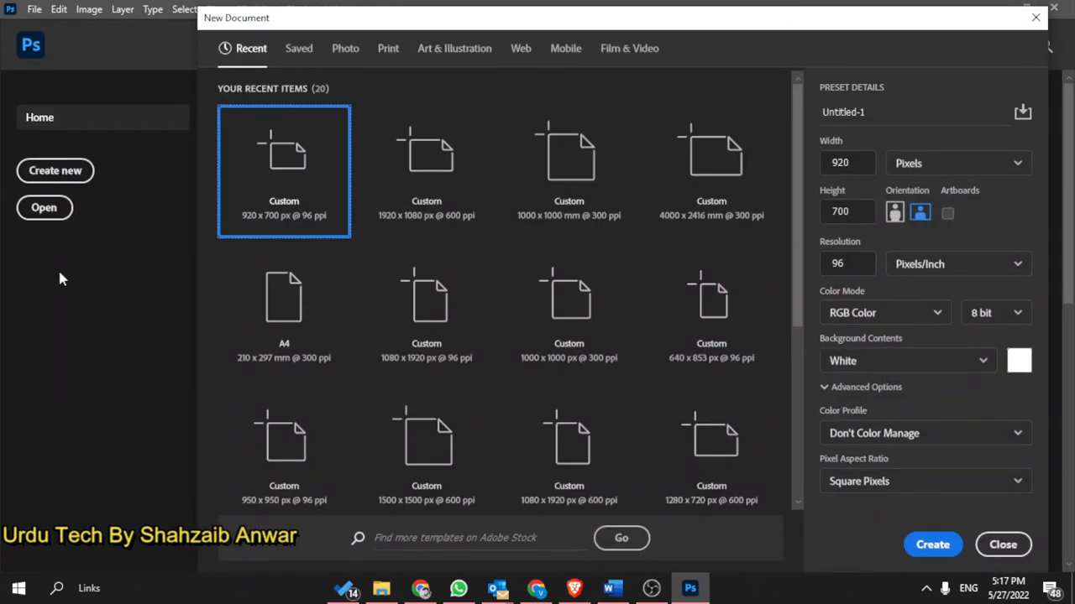
{"action": "left_click", "coordinate": [932, 544]}
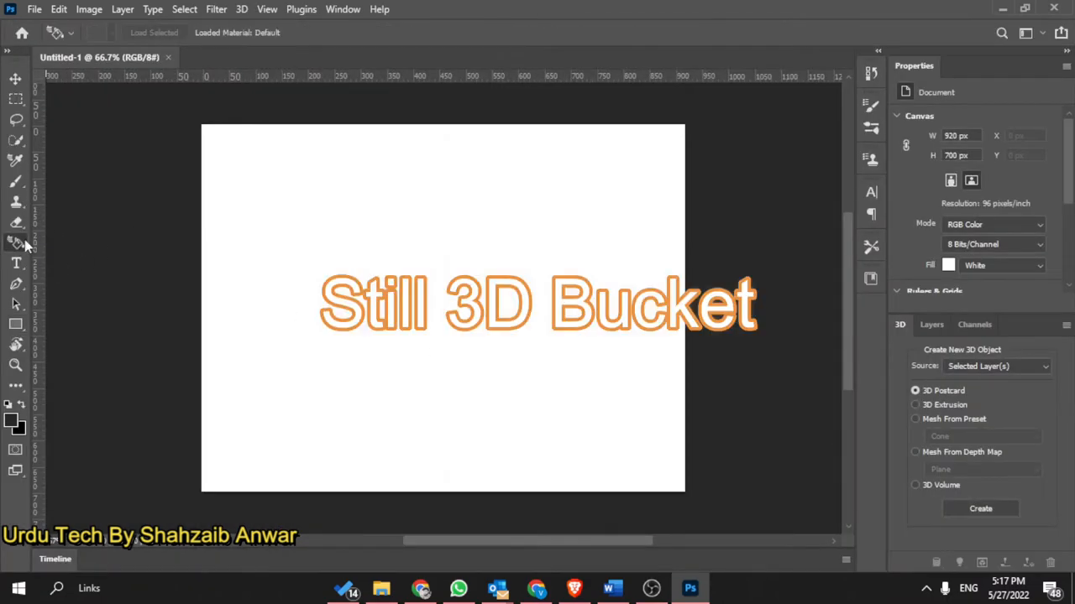
{"action": "mouse_move", "coordinate": [319, 240]}
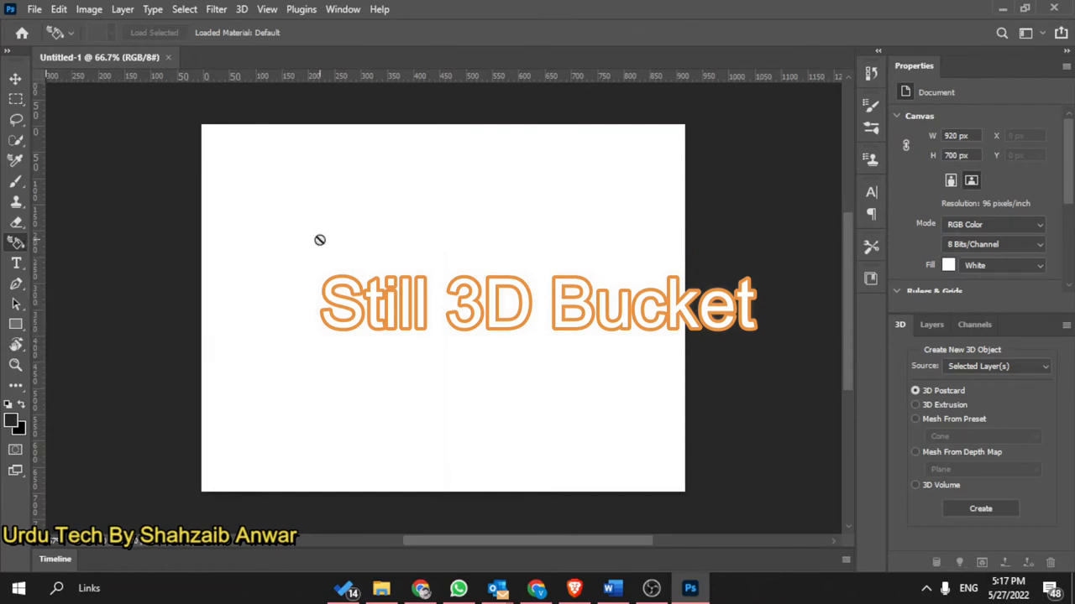
{"action": "mouse_move", "coordinate": [309, 273]}
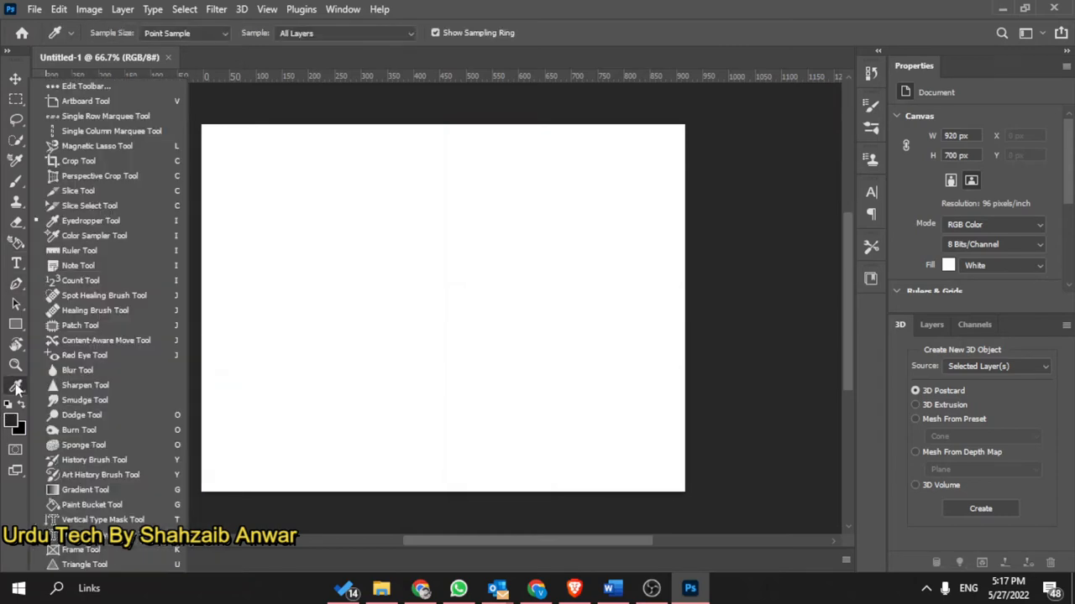
{"action": "mouse_move", "coordinate": [82, 231]}
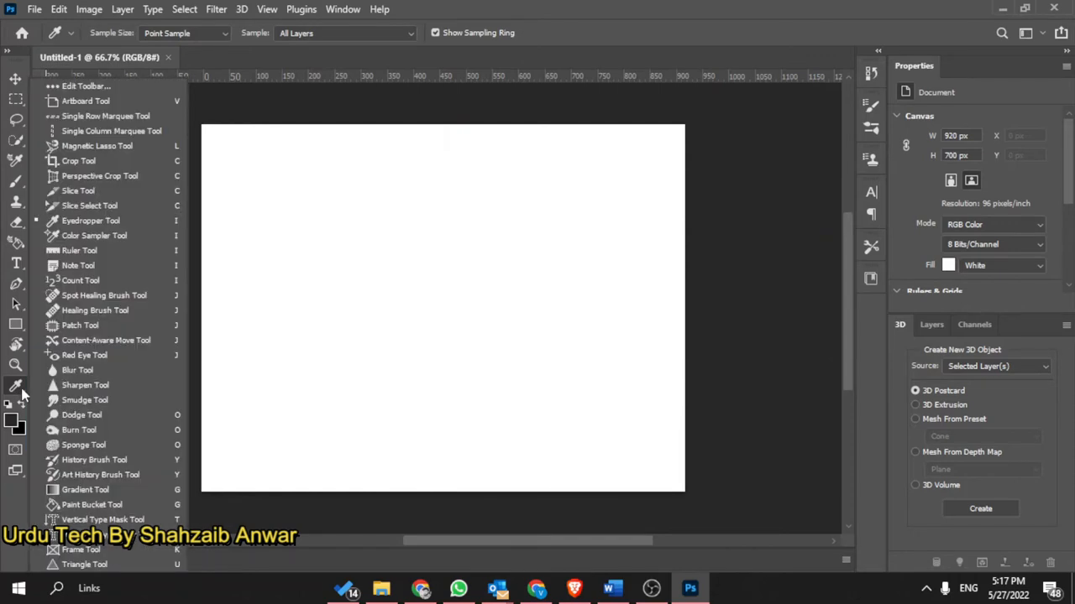
{"action": "mouse_move", "coordinate": [84, 86]}
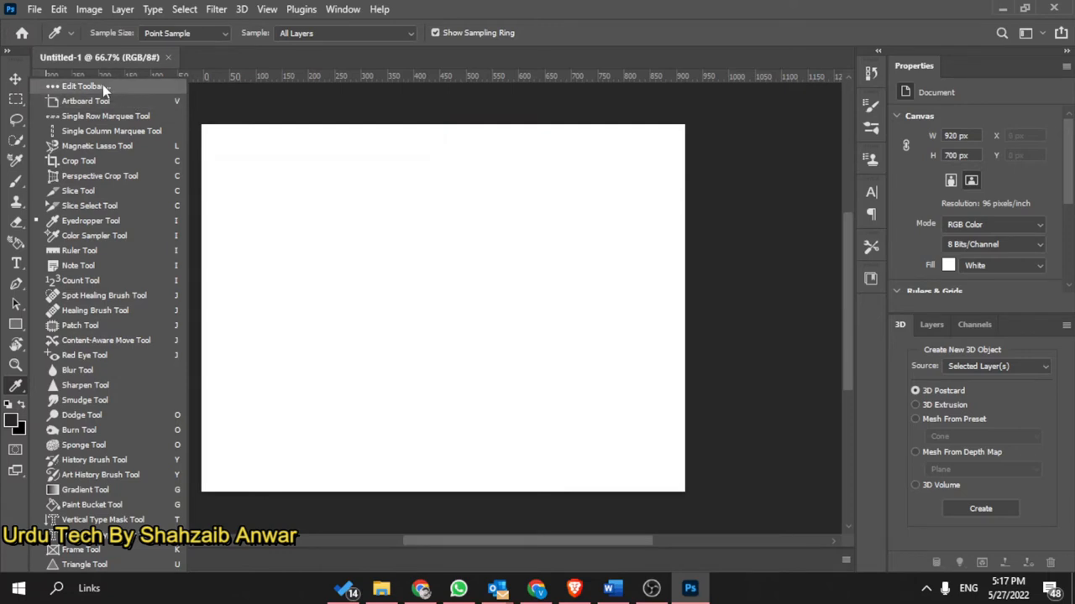
Restore the toolbar to its default layout in Customize Toolbar and confirm
{"action": "left_click", "coordinate": [80, 85]}
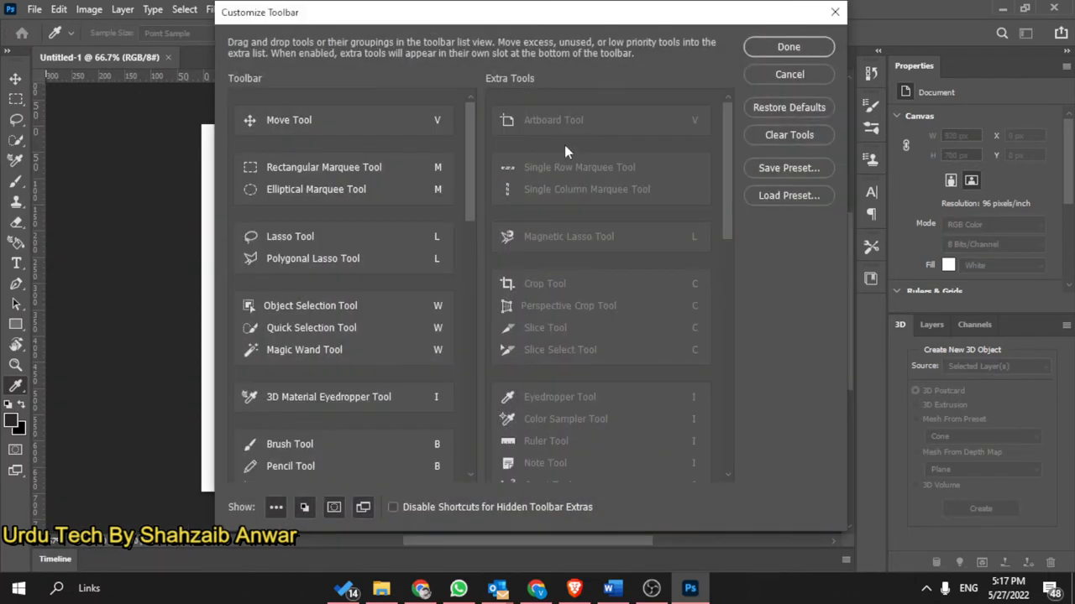
{"action": "mouse_move", "coordinate": [747, 82]}
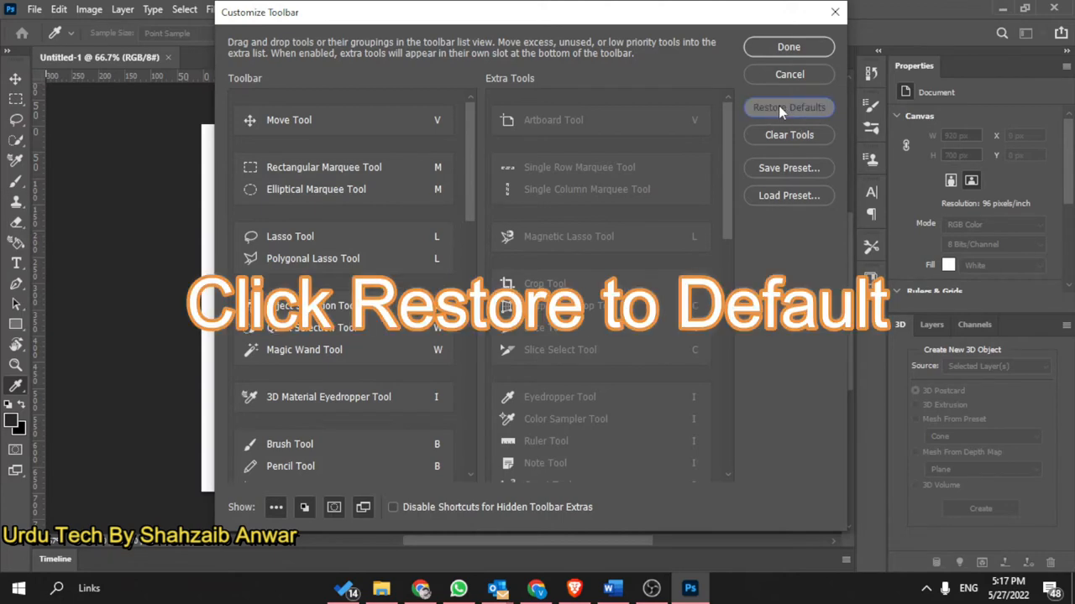
{"action": "left_click", "coordinate": [788, 107]}
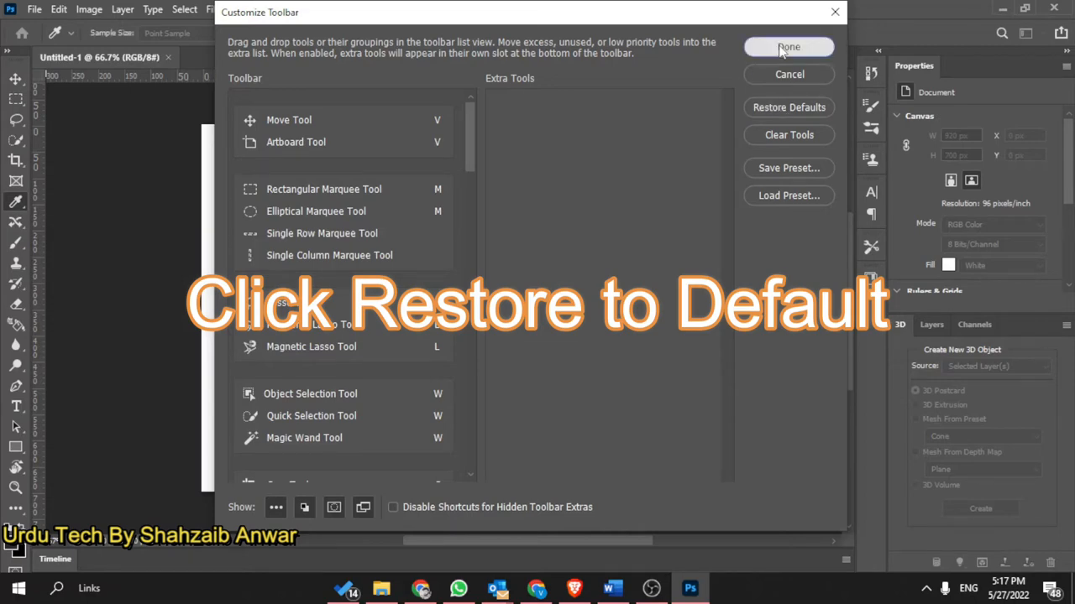
{"action": "left_click", "coordinate": [790, 47]}
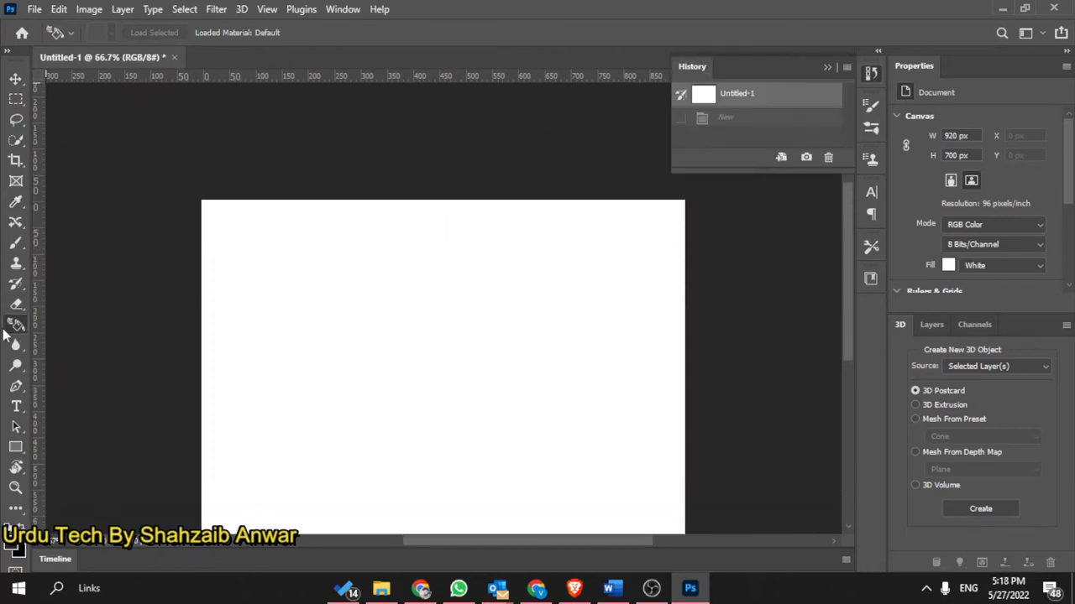
{"action": "mouse_move", "coordinate": [15, 326]}
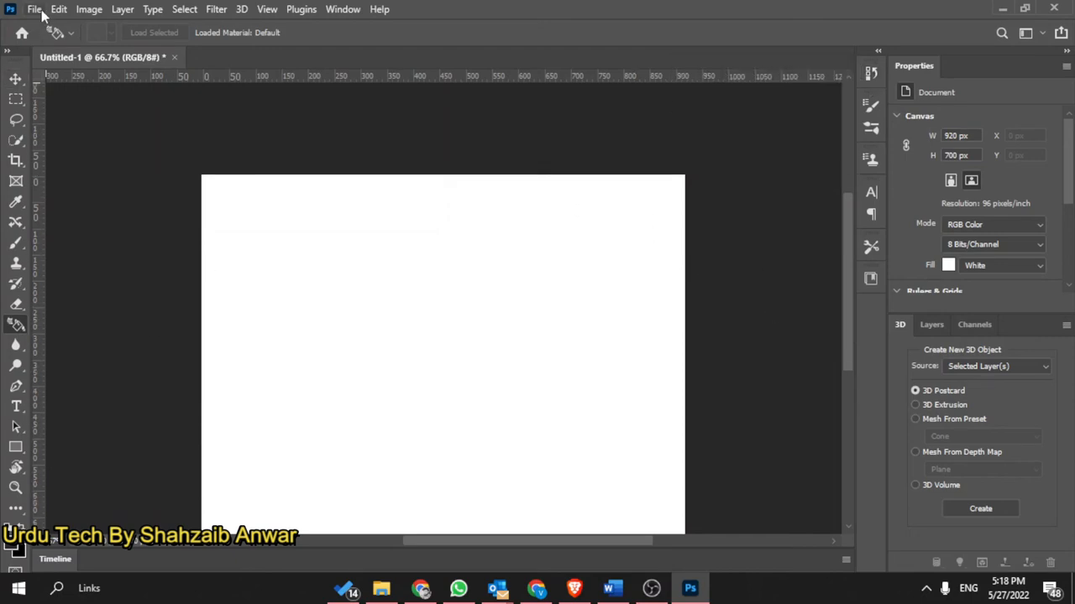
Close Untitled-1 without saving and start a fresh blank document
{"action": "left_click", "coordinate": [34, 10]}
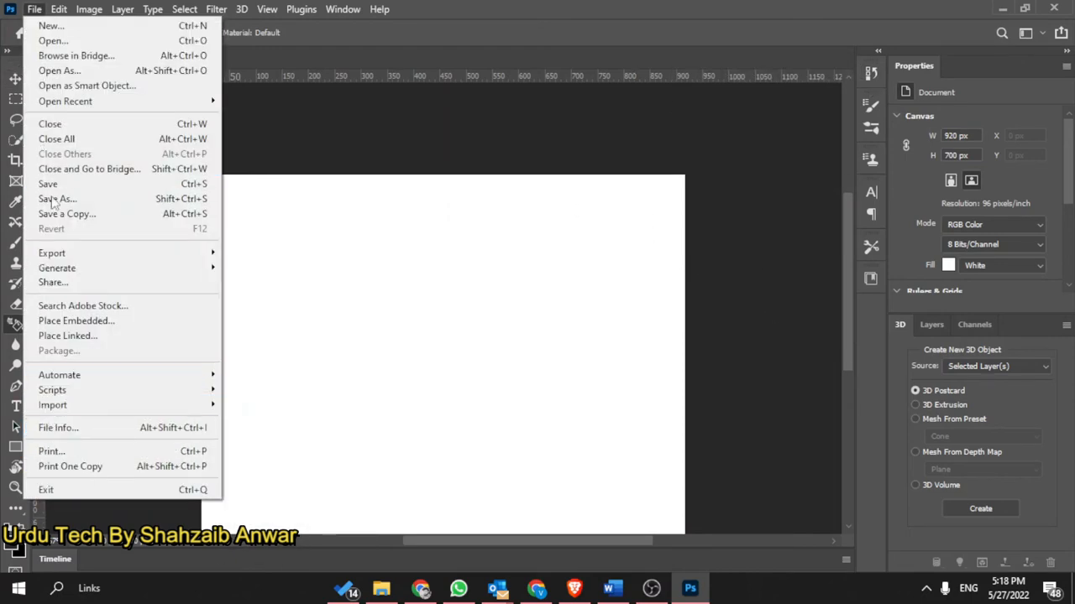
{"action": "left_click", "coordinate": [50, 125]}
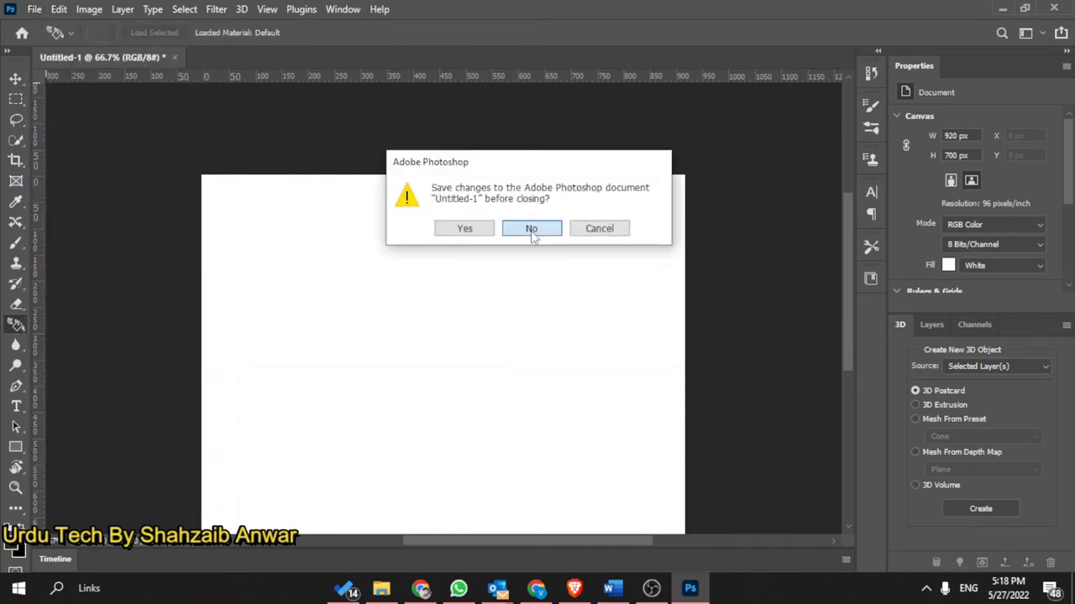
{"action": "left_click", "coordinate": [530, 229]}
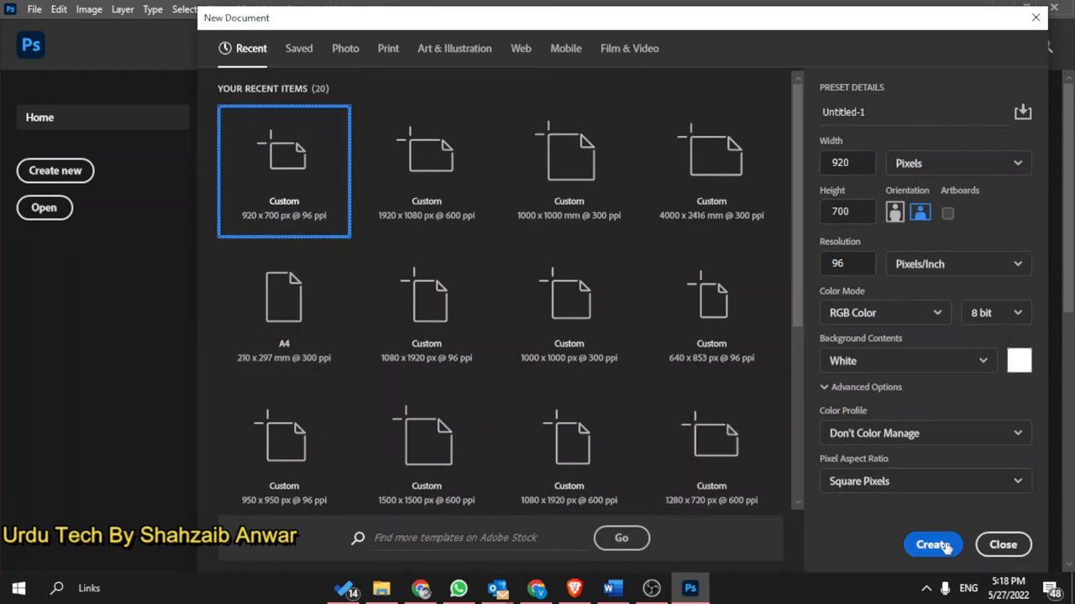
{"action": "left_click", "coordinate": [33, 10]}
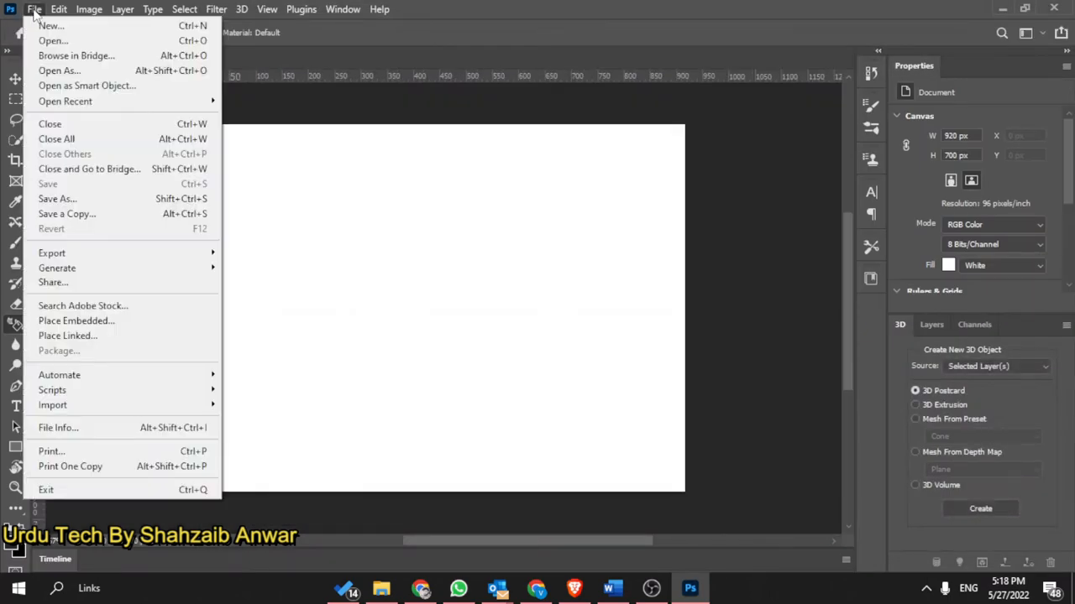
{"action": "mouse_move", "coordinate": [76, 320]}
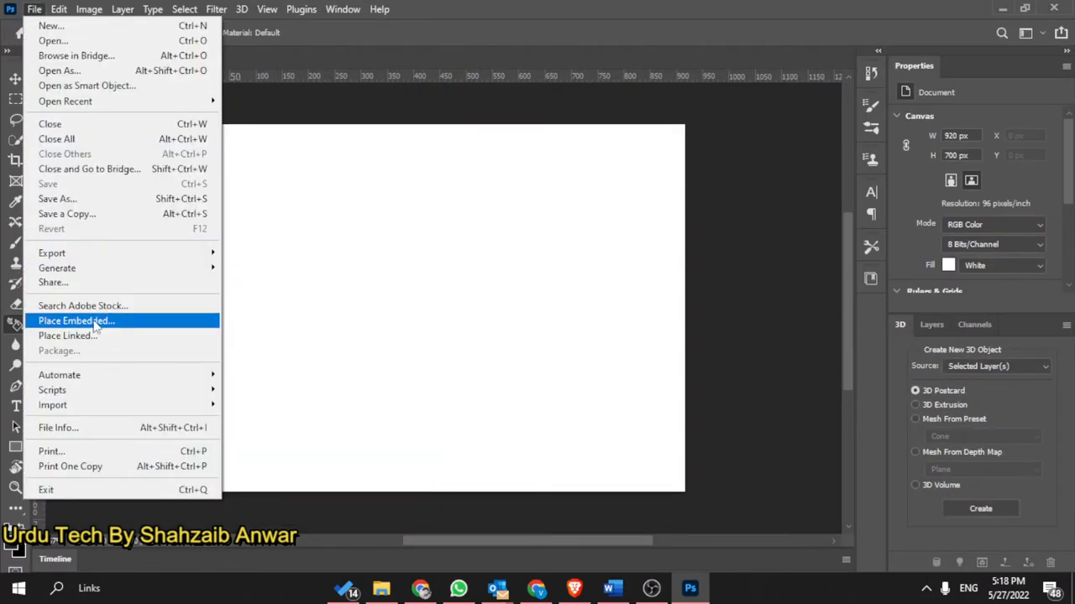
{"action": "left_click", "coordinate": [75, 321]}
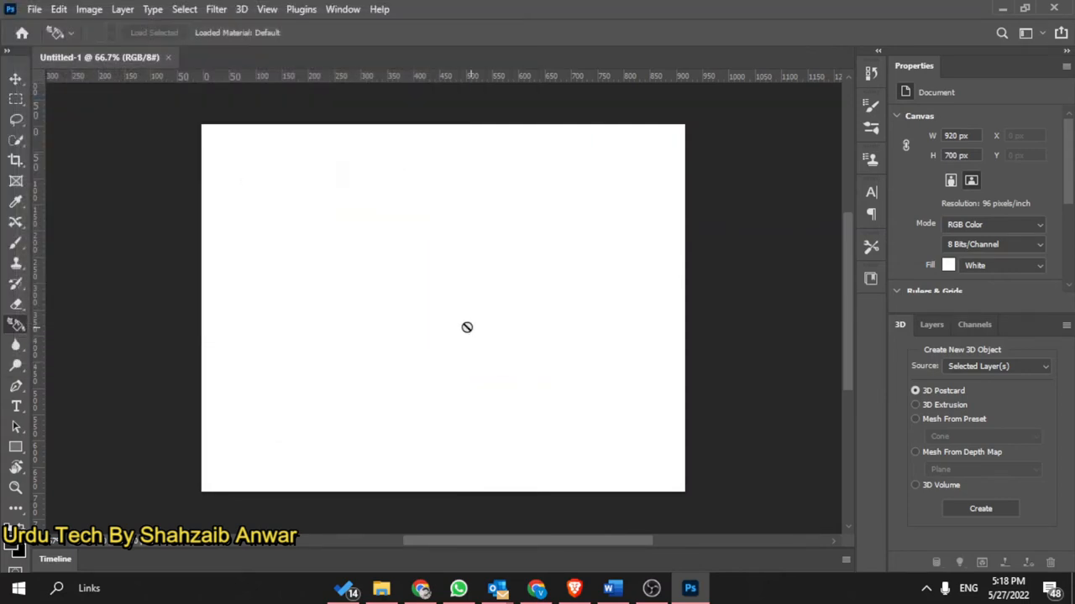
{"action": "mouse_move", "coordinate": [1057, 346]}
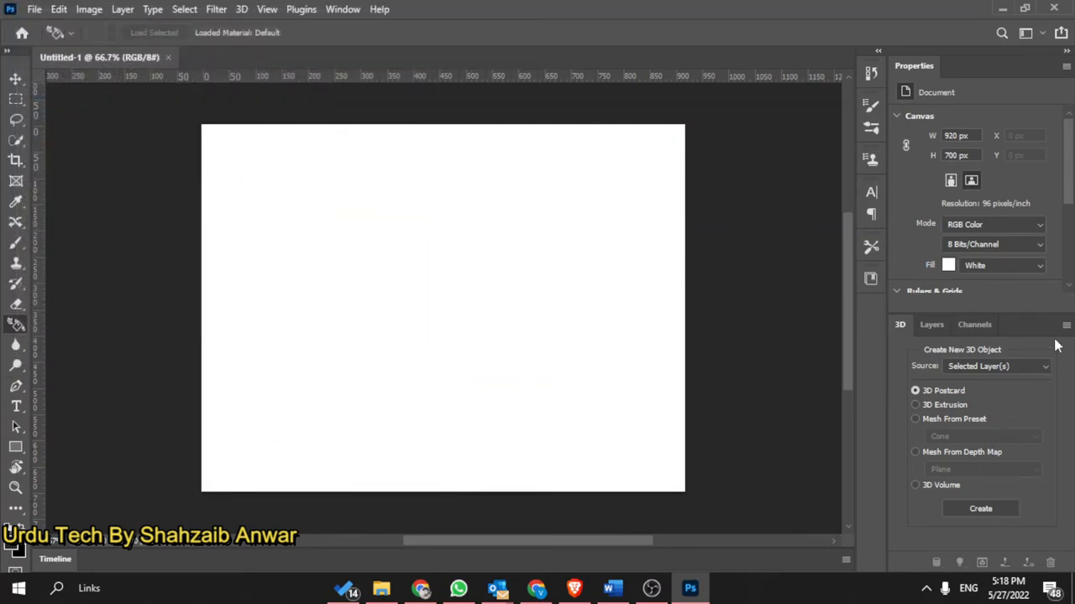
Show the Layers panel listing the canvas's single Layer 0
{"action": "left_click", "coordinate": [930, 324]}
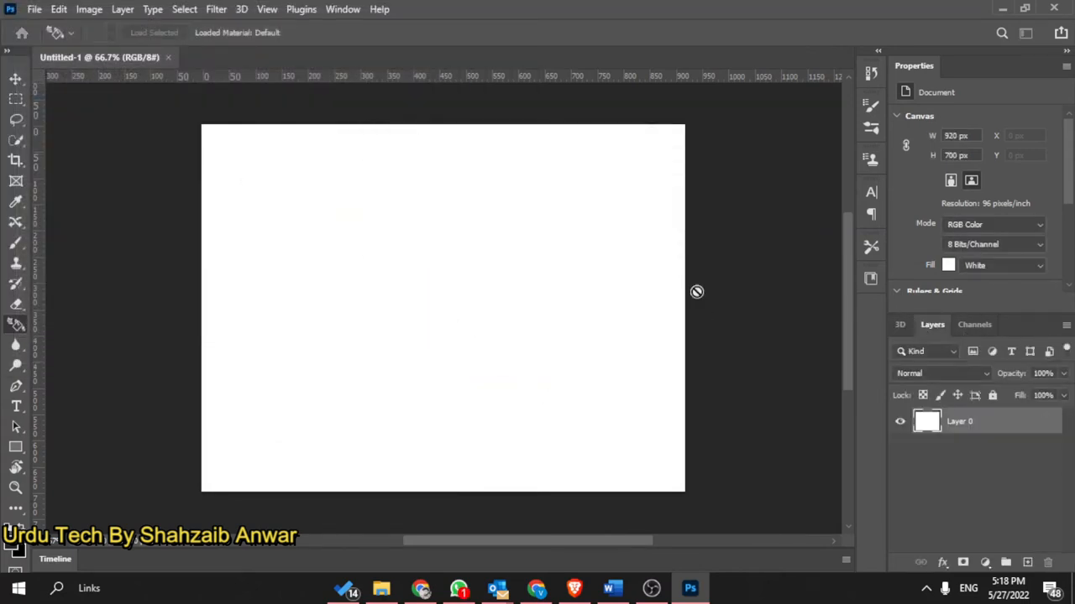
{"action": "mouse_move", "coordinate": [15, 324]}
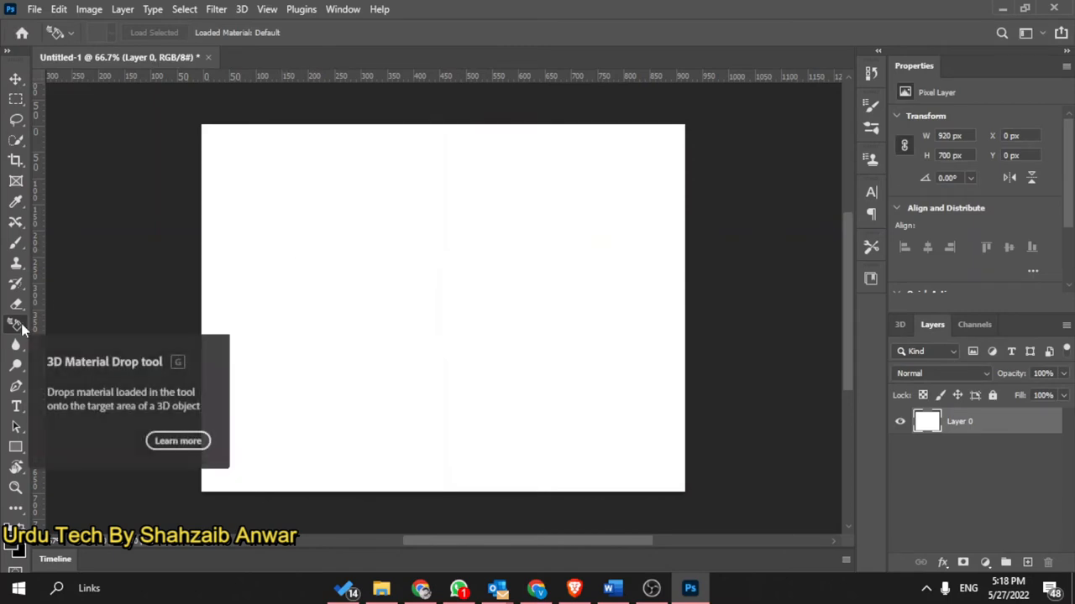
{"action": "mouse_move", "coordinate": [17, 325]}
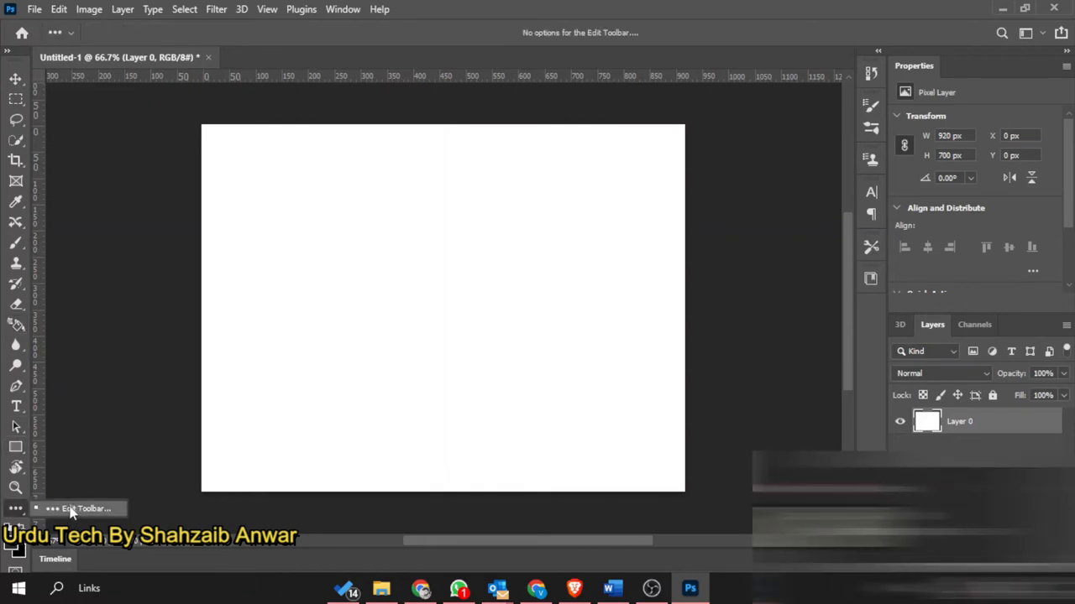
In Customize Toolbar, drag Paint Bucket Tool out of the Gradient group into Extra Tools
{"action": "left_click", "coordinate": [80, 509]}
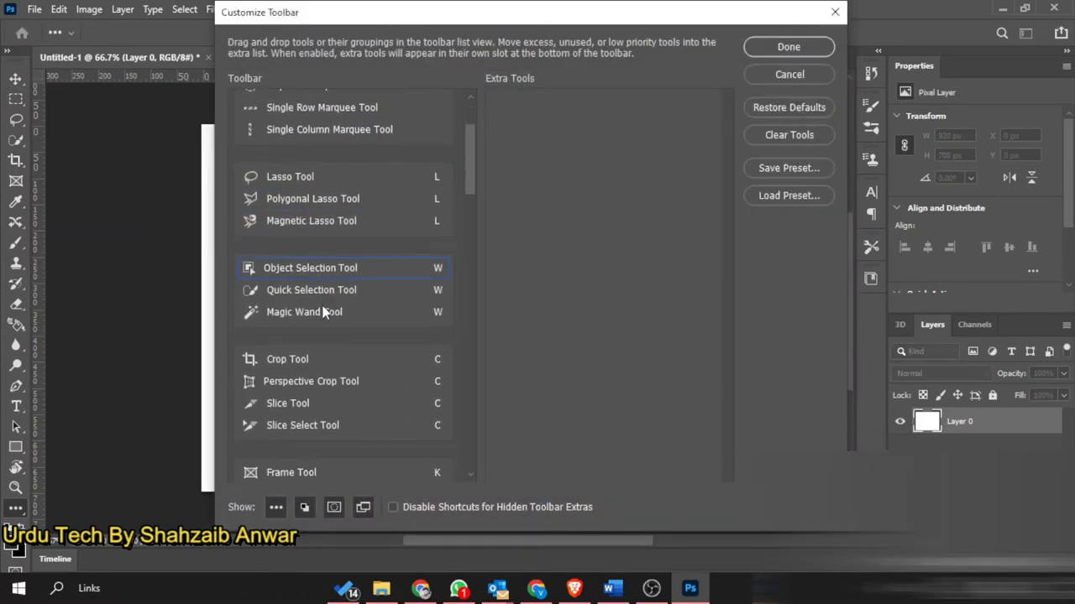
{"action": "scroll", "scroll_direction": "down", "scroll_amount": 3}
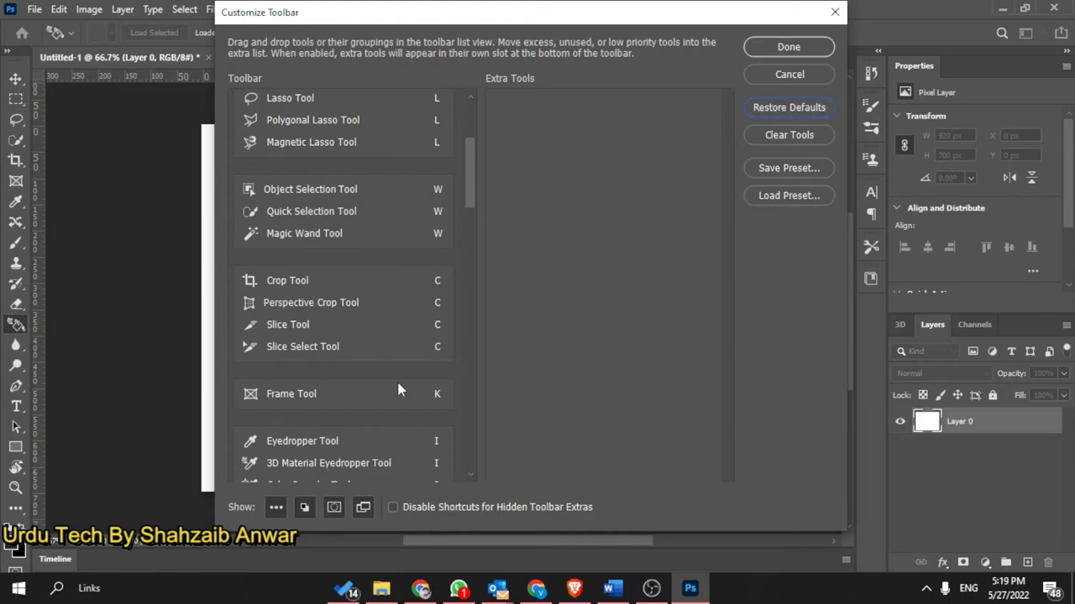
{"action": "scroll", "scroll_direction": "down", "scroll_amount": 3}
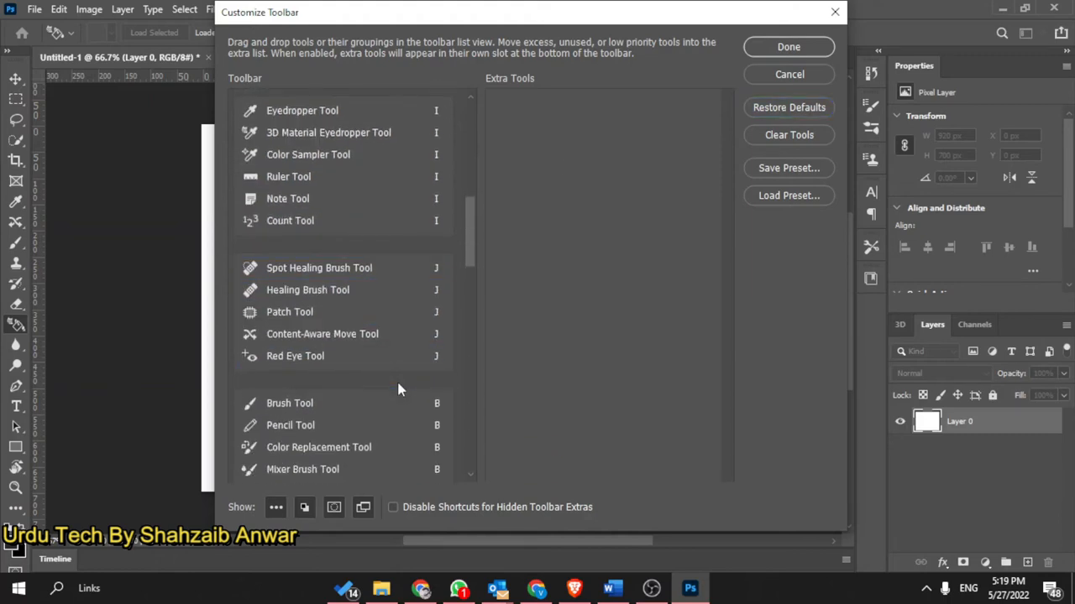
{"action": "scroll", "scroll_direction": "down", "scroll_amount": 3}
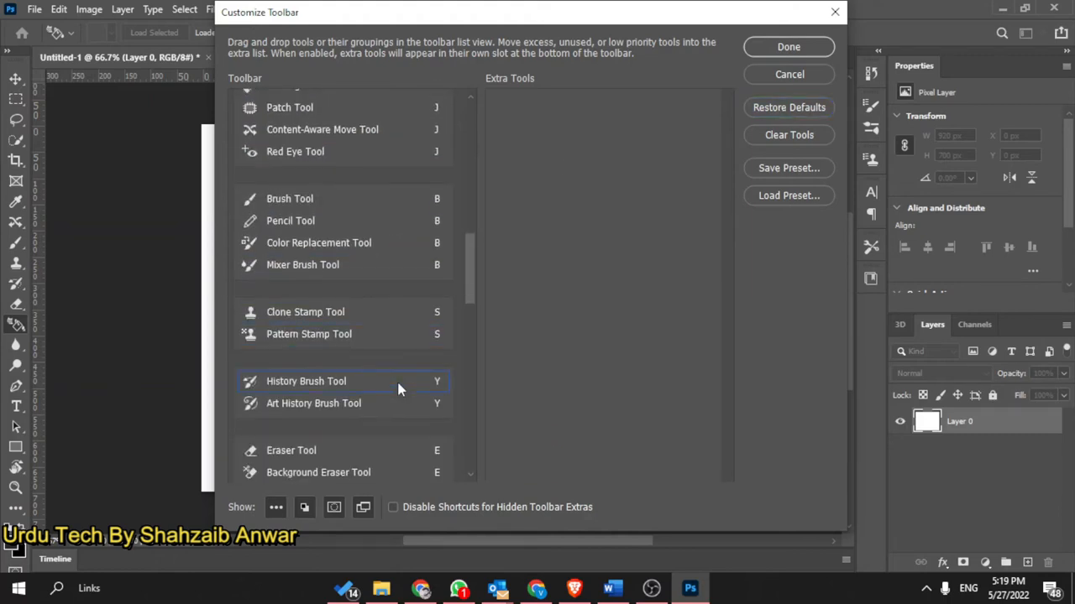
{"action": "scroll", "scroll_direction": "down", "scroll_amount": 3}
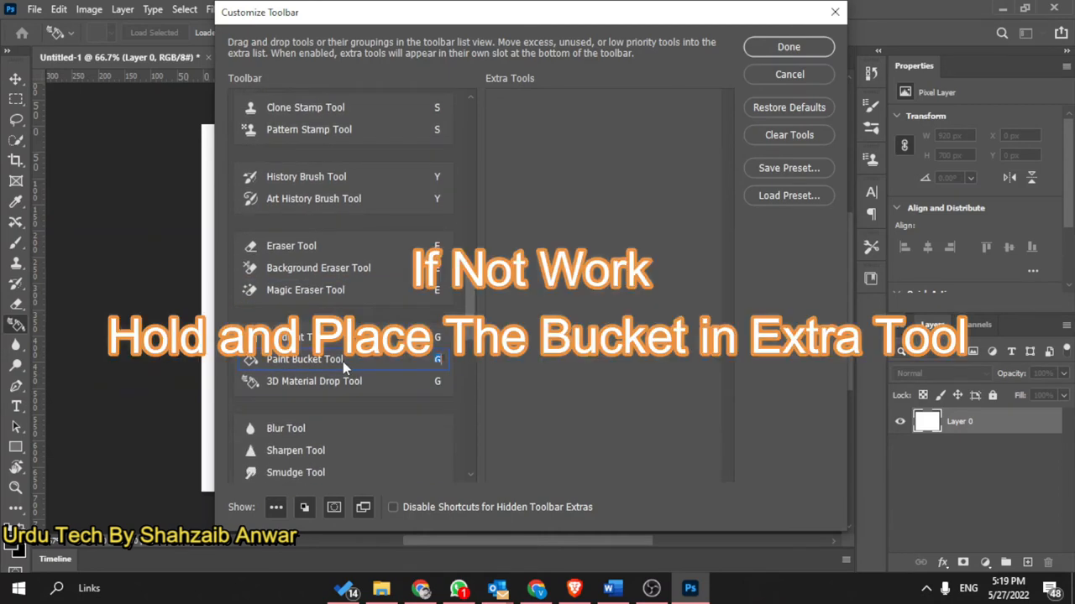
{"action": "mouse_move", "coordinate": [282, 386]}
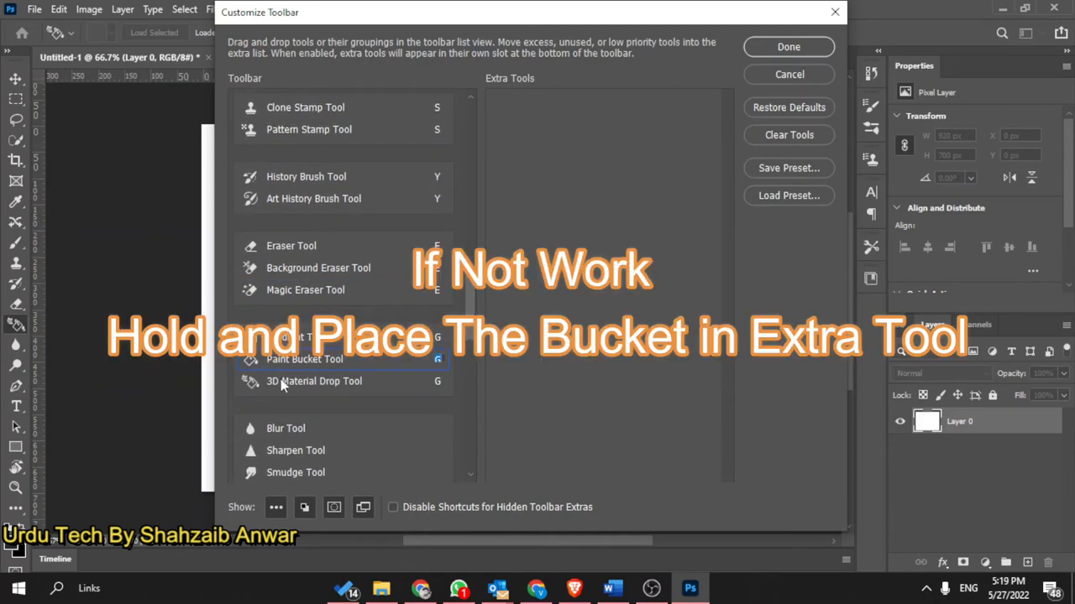
{"action": "left_click", "coordinate": [315, 381]}
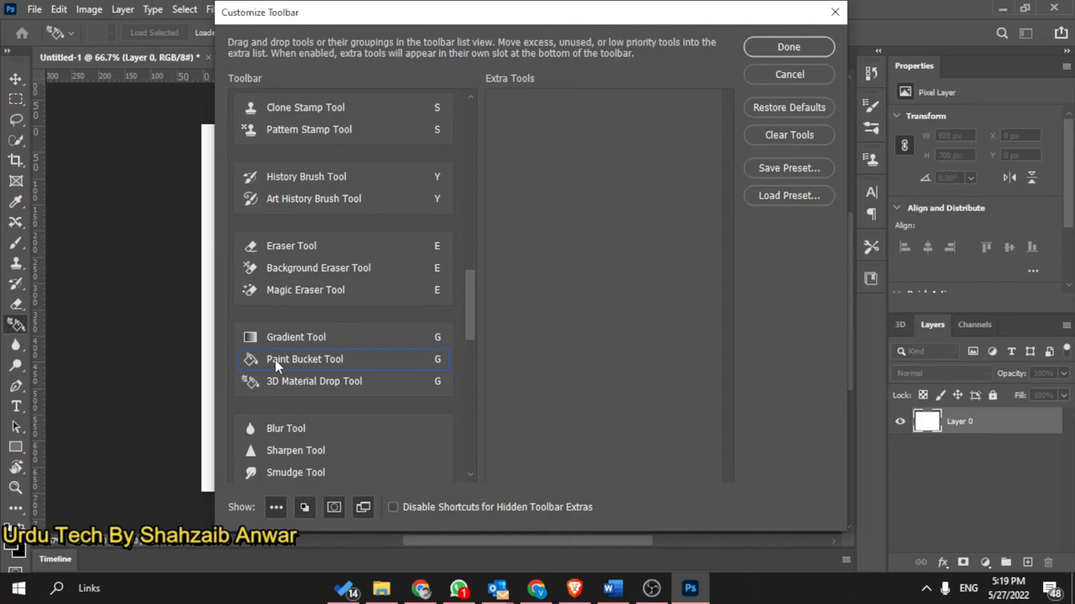
{"action": "left_click_drag", "start_coordinate": [304, 359], "coordinate": [588, 120]}
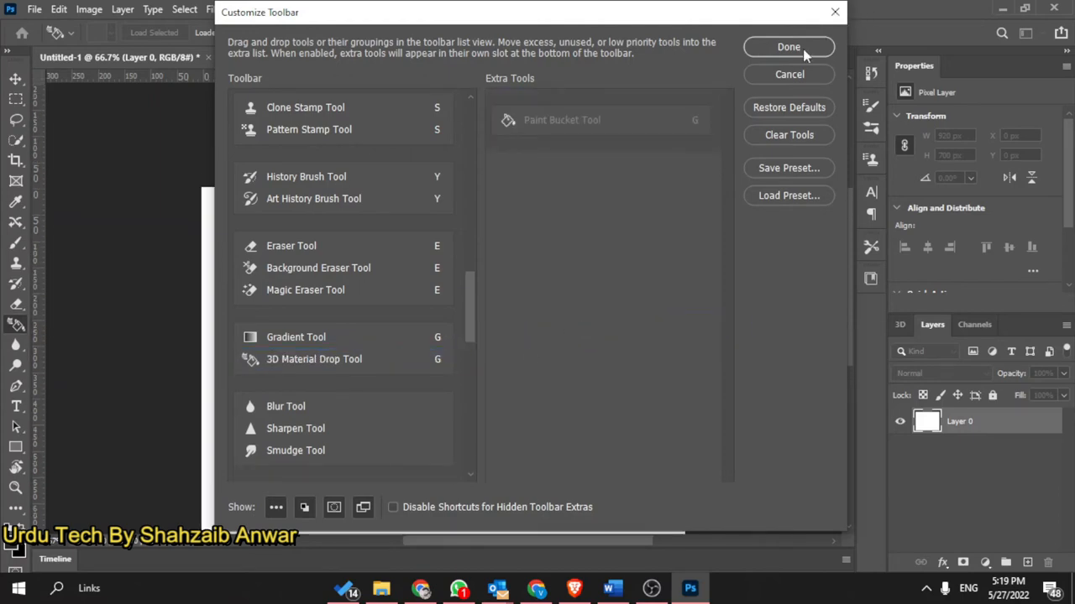
Confirm the toolbar change and fill the white canvas dark with the Paint Bucket
{"action": "left_click", "coordinate": [790, 47]}
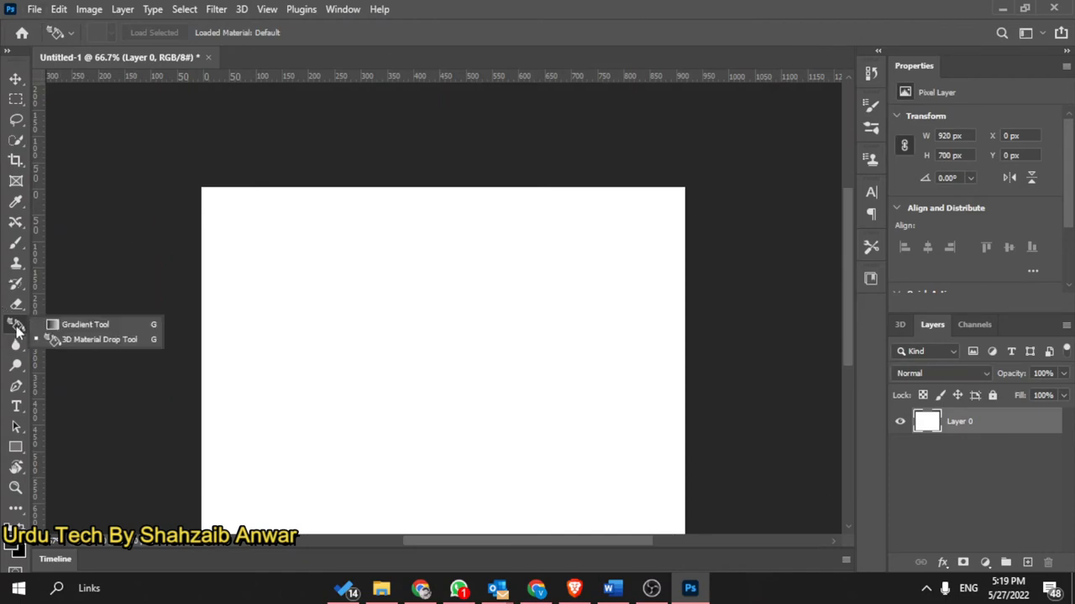
{"action": "left_click", "coordinate": [84, 324]}
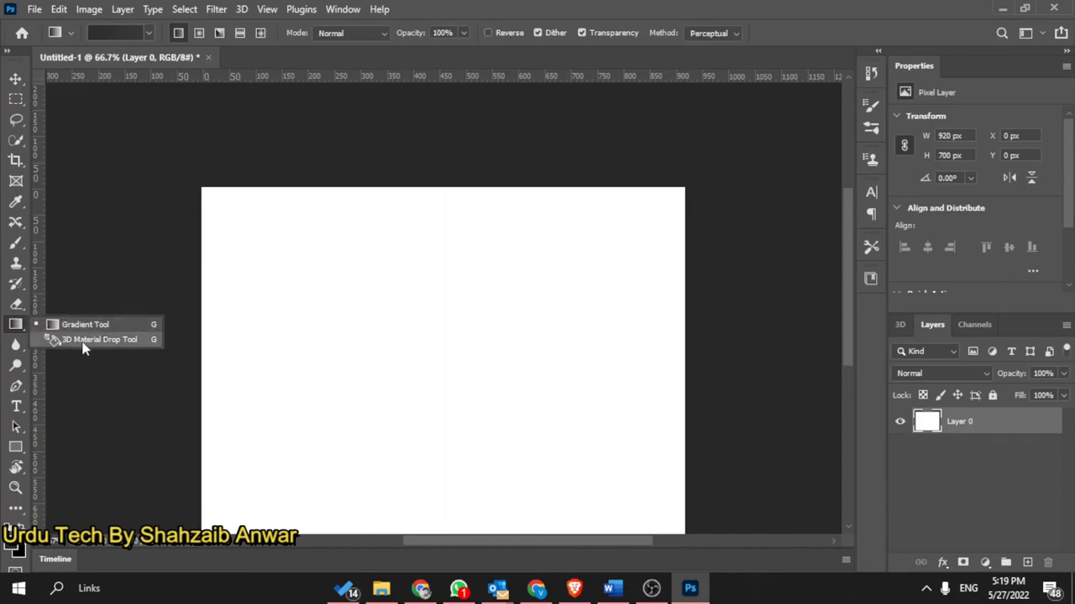
{"action": "left_click", "coordinate": [99, 339]}
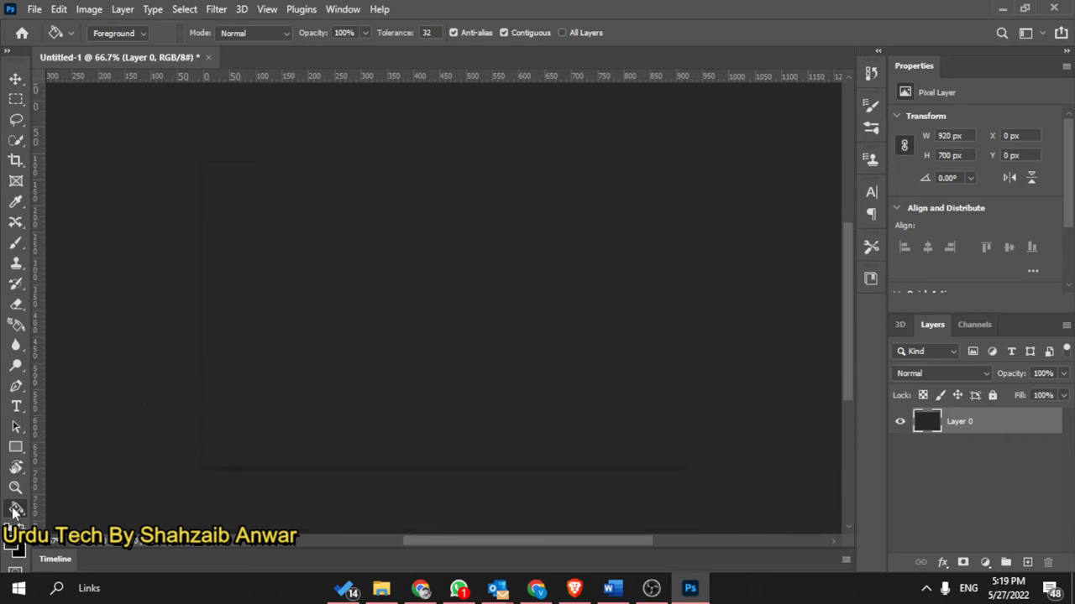
{"action": "mouse_move", "coordinate": [15, 512]}
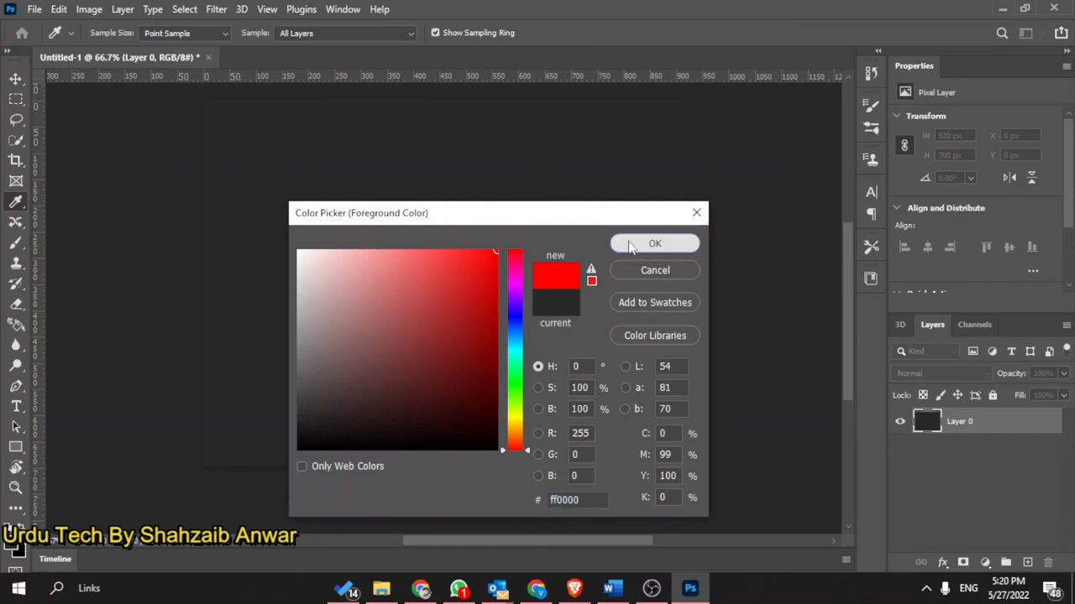
Set the foreground colour to pure red ff0000 so the canvas fills solid red
{"action": "left_click", "coordinate": [655, 243]}
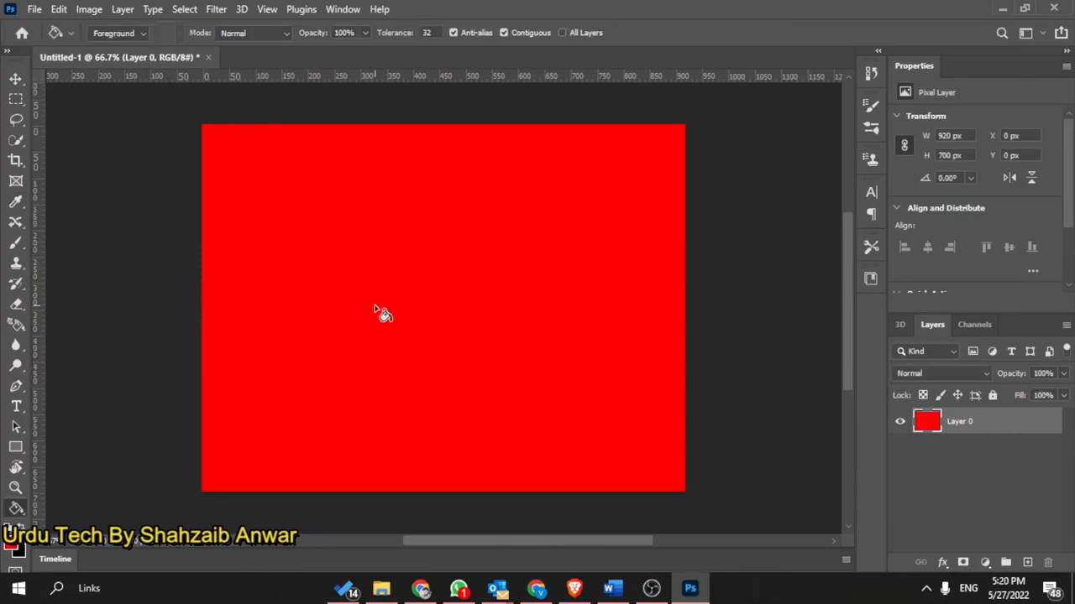
{"action": "mouse_move", "coordinate": [16, 507]}
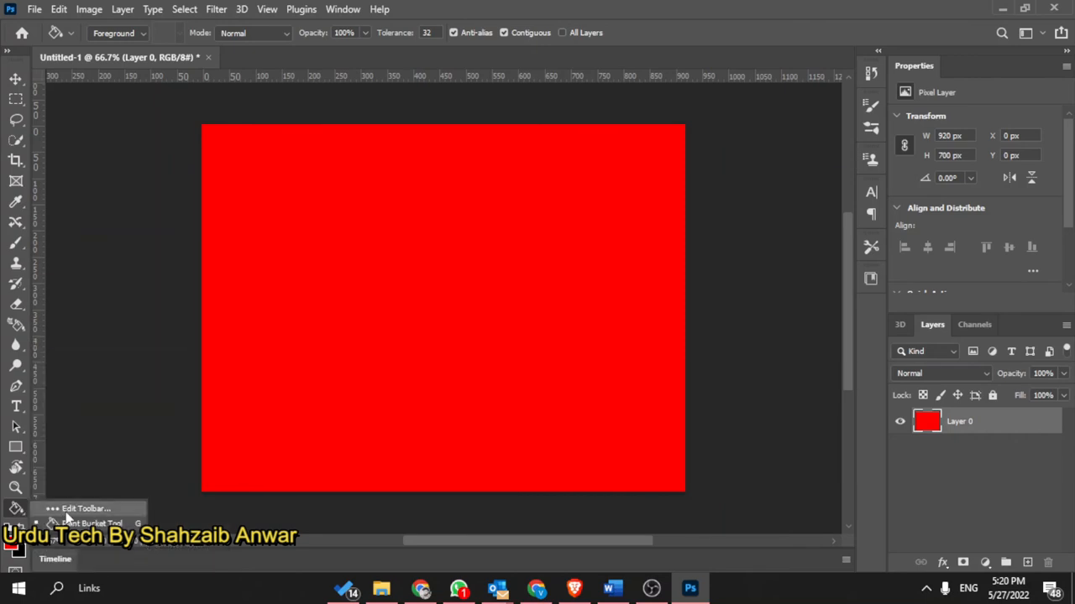
Move Paint Bucket Tool from Extra Tools back under Gradient Tool and confirm
{"action": "left_click", "coordinate": [84, 508]}
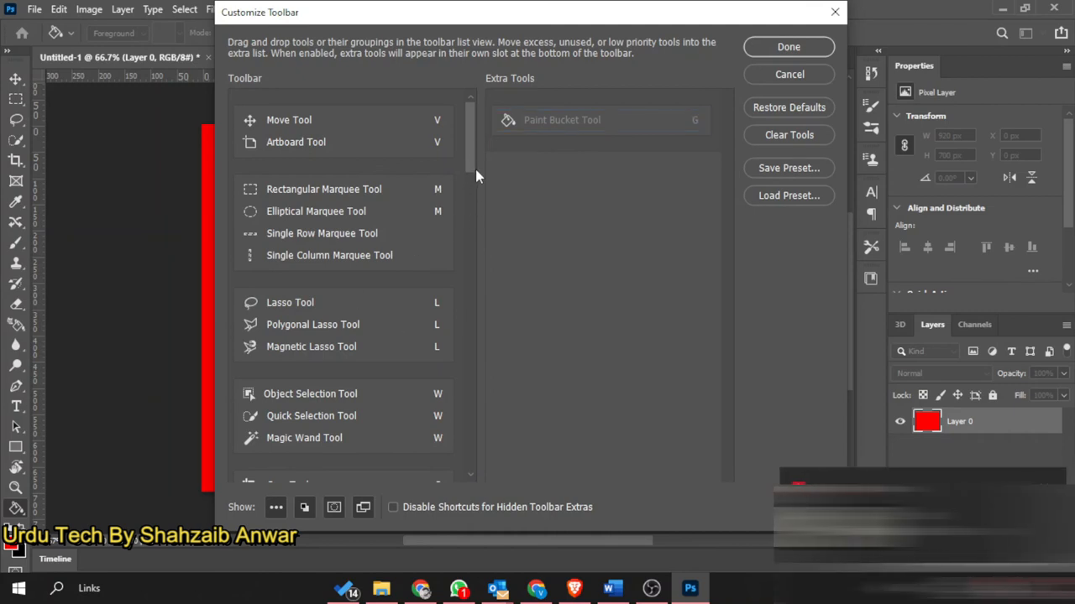
{"action": "scroll", "scroll_direction": "down", "scroll_amount": 3}
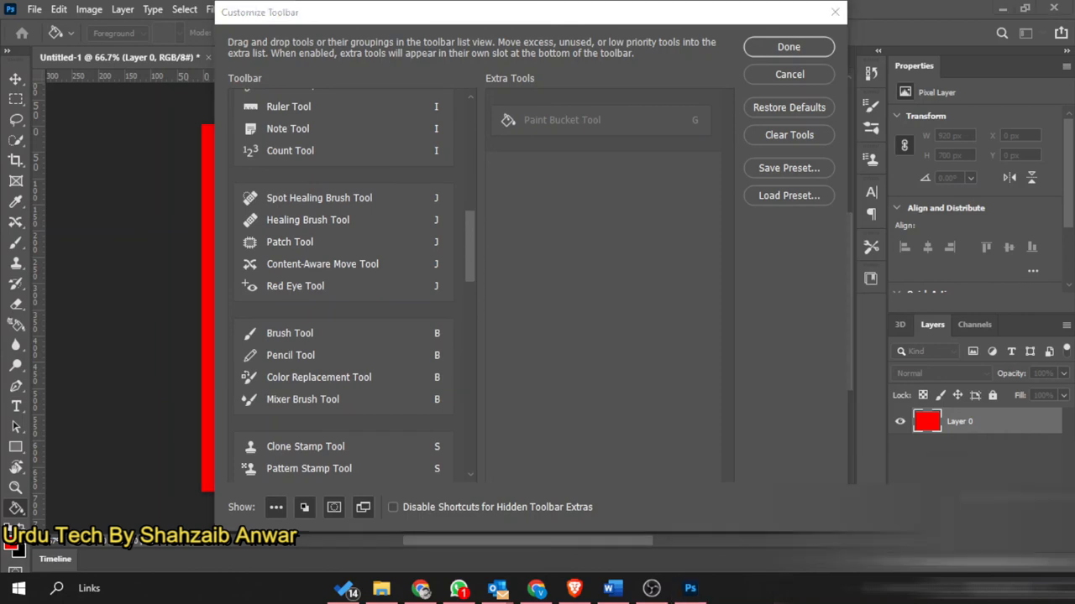
{"action": "scroll", "scroll_direction": "down", "scroll_amount": 3}
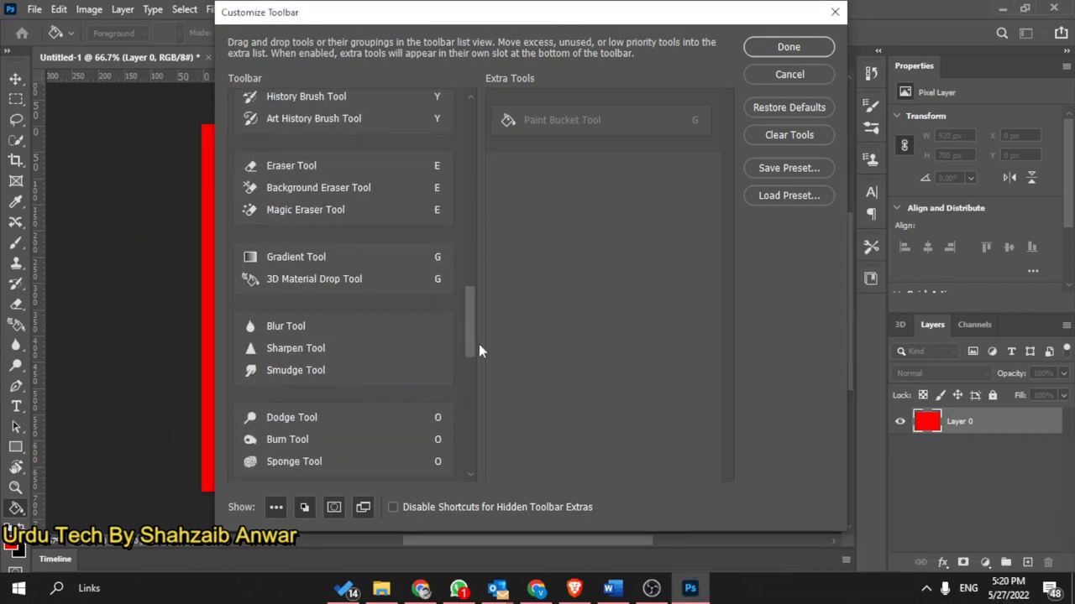
{"action": "scroll", "scroll_direction": "down", "scroll_amount": 3}
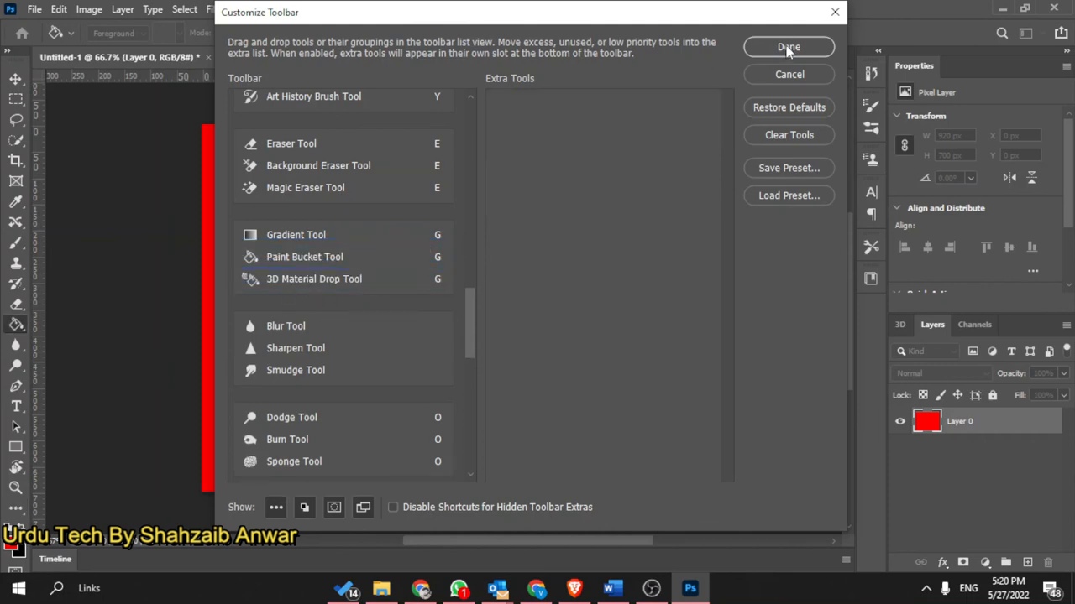
{"action": "left_click", "coordinate": [789, 47]}
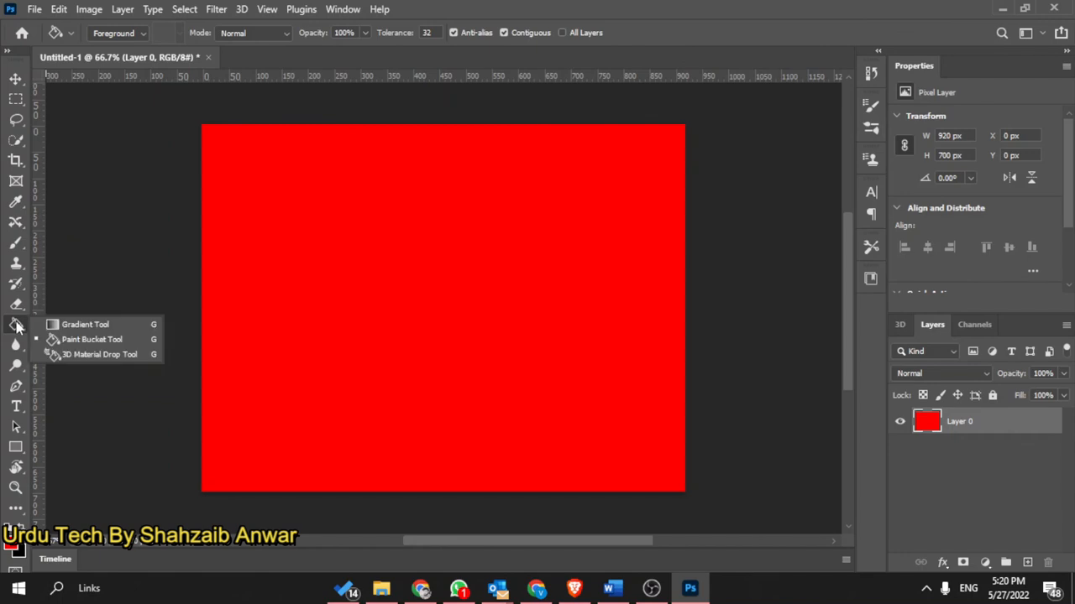
Pick Paint Bucket from the Gradient flyout and keep red as the foreground colour
{"action": "left_click", "coordinate": [99, 354]}
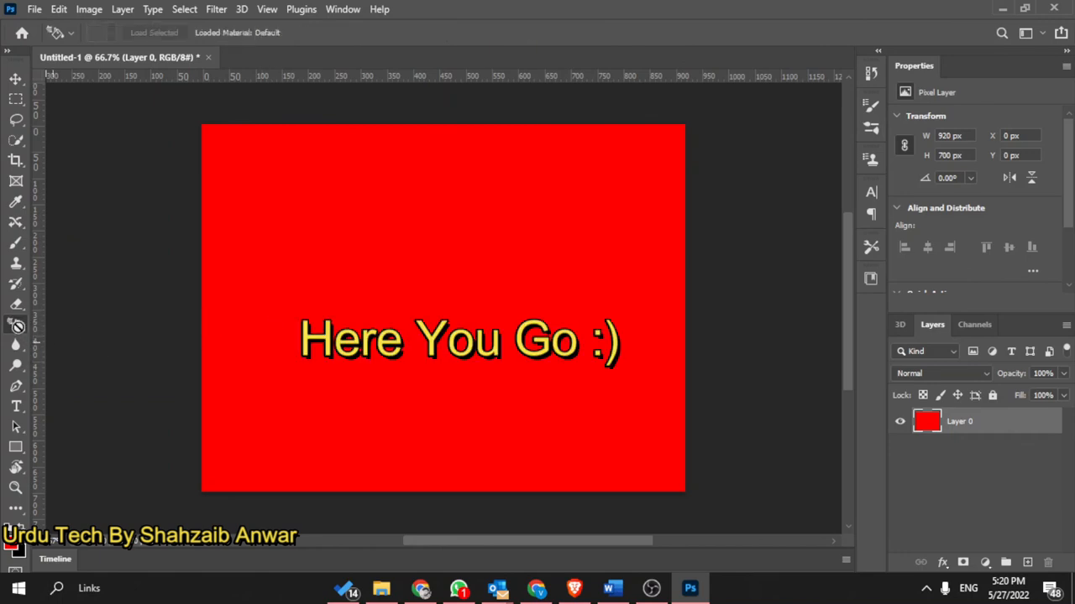
{"action": "left_click", "coordinate": [16, 326]}
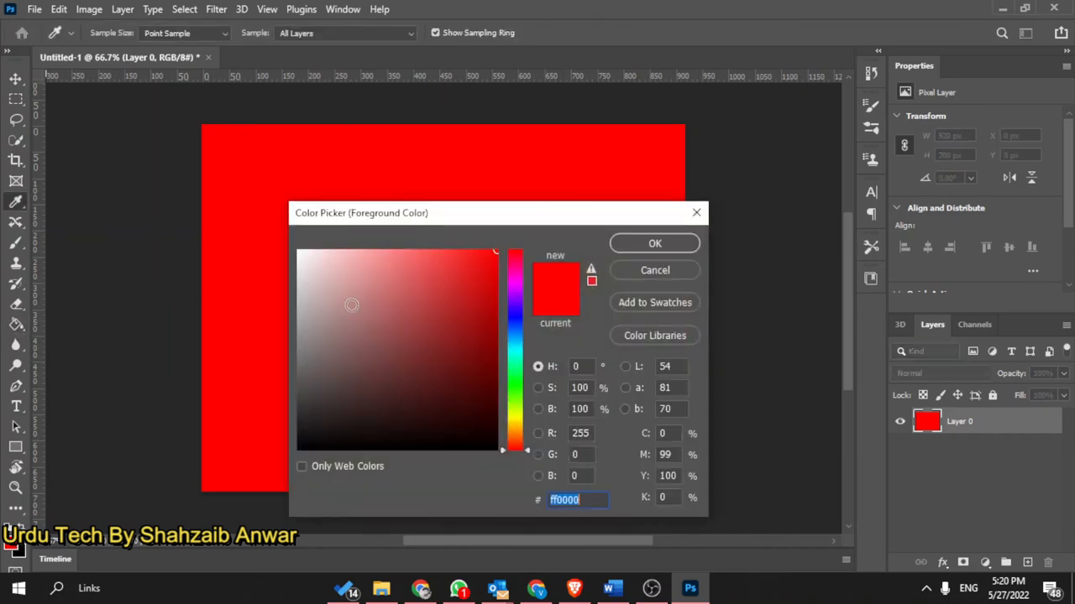
{"action": "left_click", "coordinate": [655, 244]}
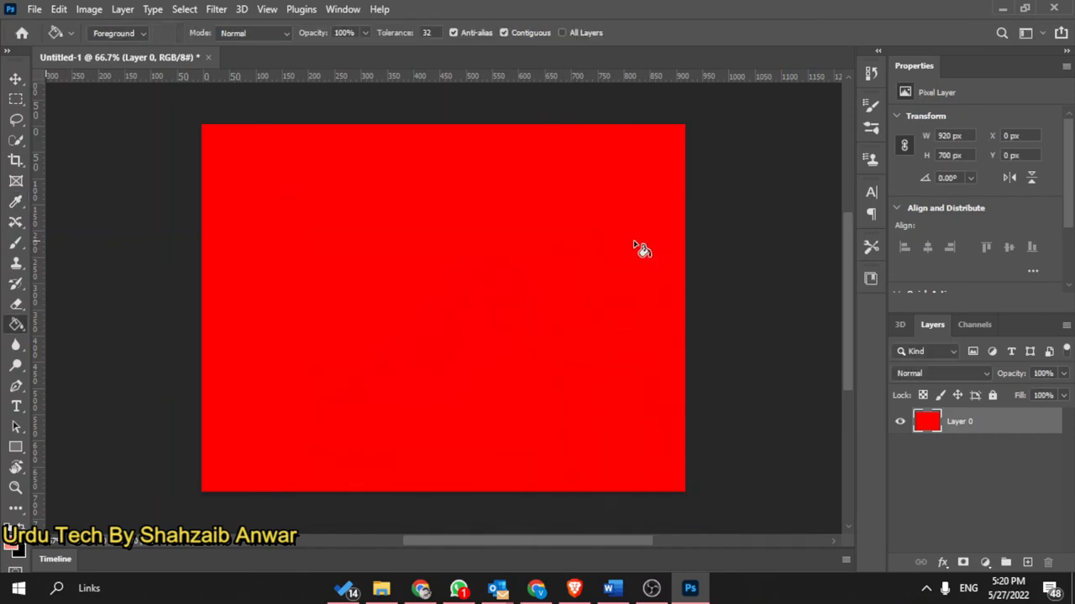